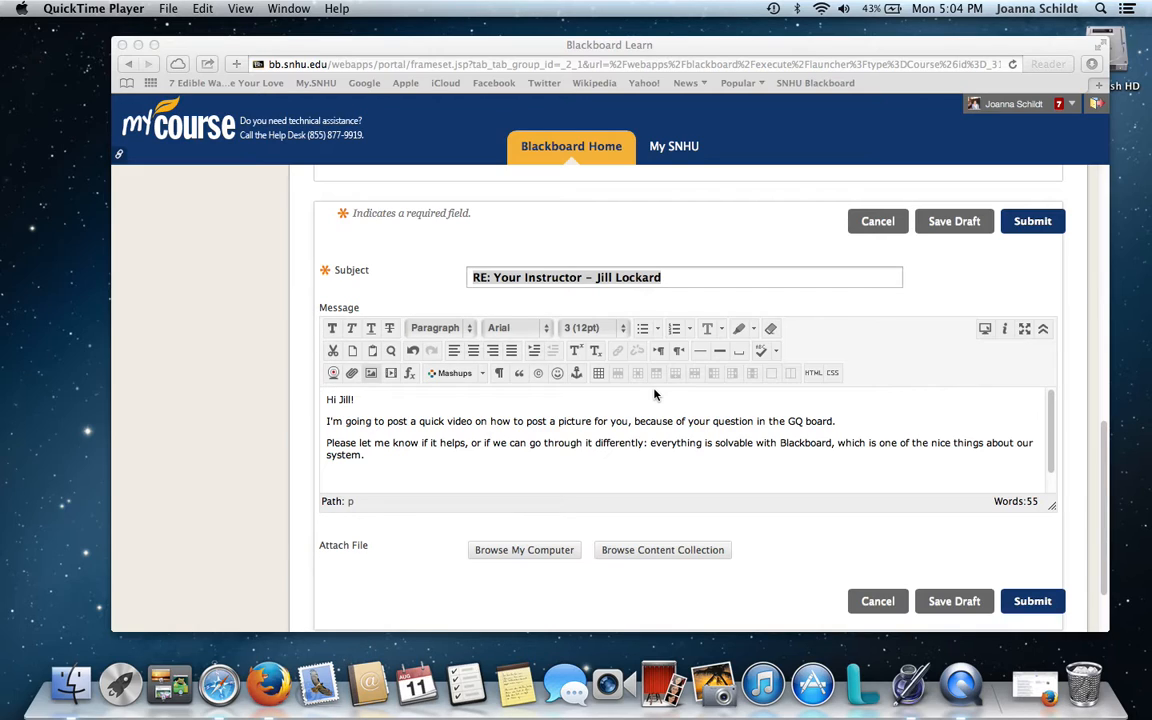
{"action": "mouse_move", "coordinate": [640, 404]}
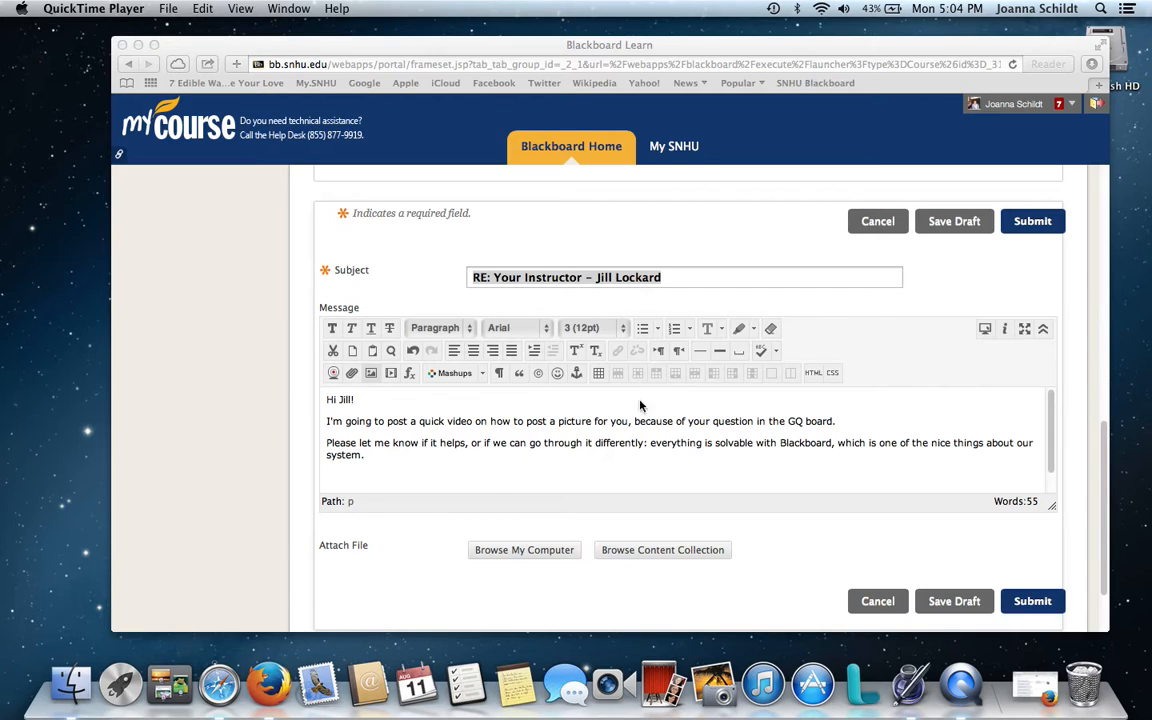
{"action": "mouse_move", "coordinate": [740, 430]}
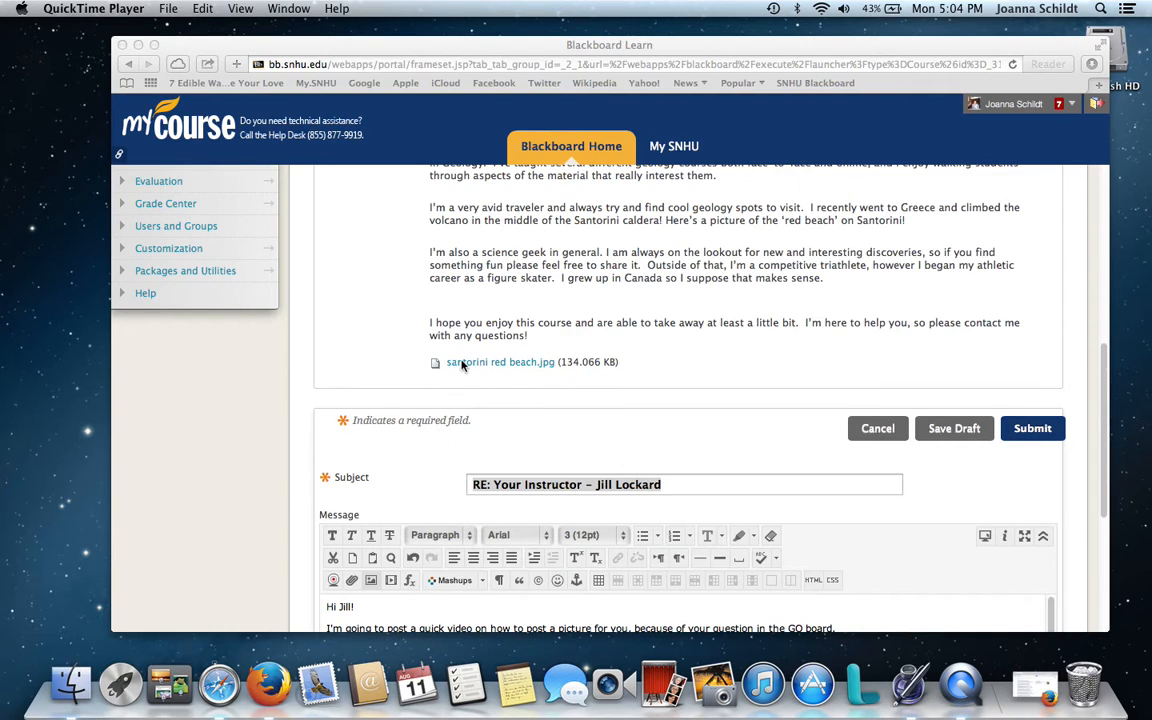
{"action": "mouse_move", "coordinate": [358, 586]}
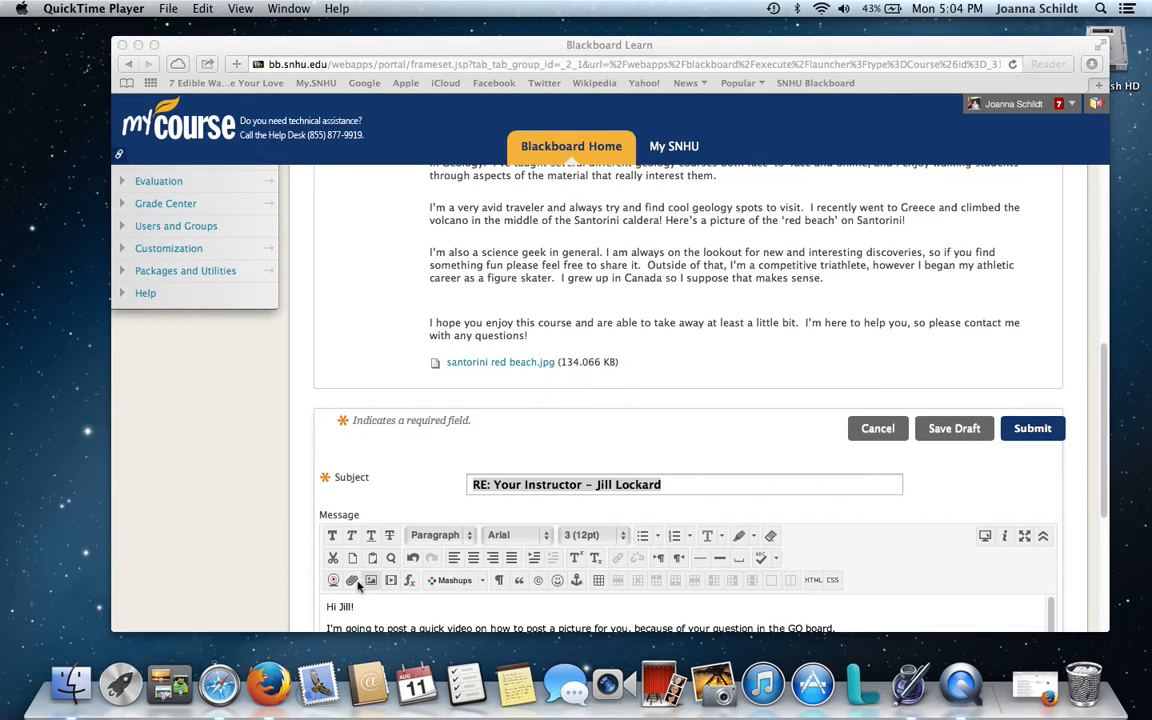
{"action": "mouse_move", "coordinate": [652, 412]}
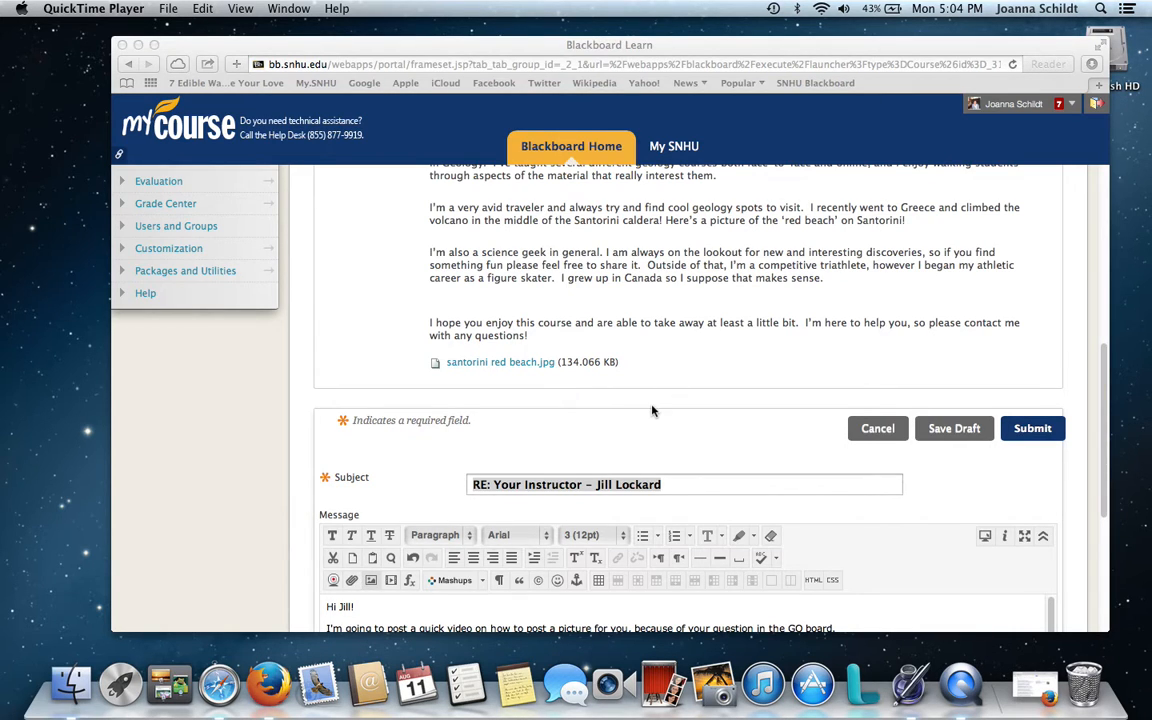
- Choose the Bio Picture jpg from the computer as the image to embed in the reply
{"action": "scroll", "scroll_direction": "down", "scroll_amount": 3}
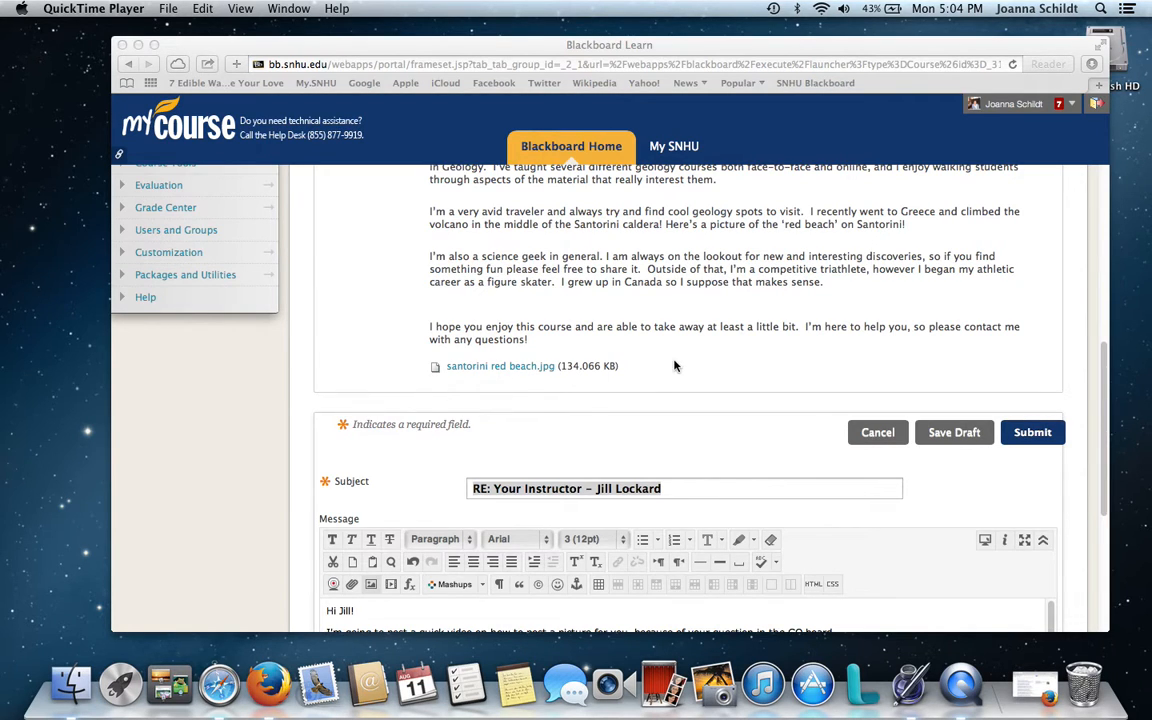
{"action": "scroll", "scroll_direction": "down", "scroll_amount": 3}
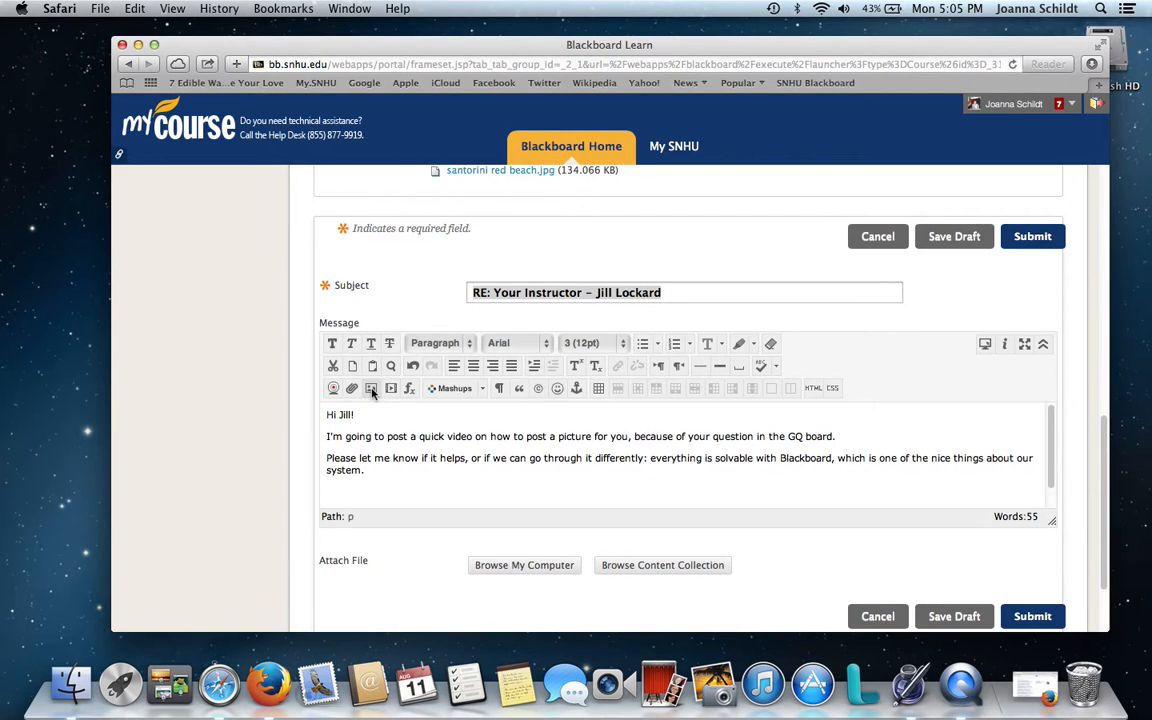
{"action": "left_click", "coordinate": [372, 388]}
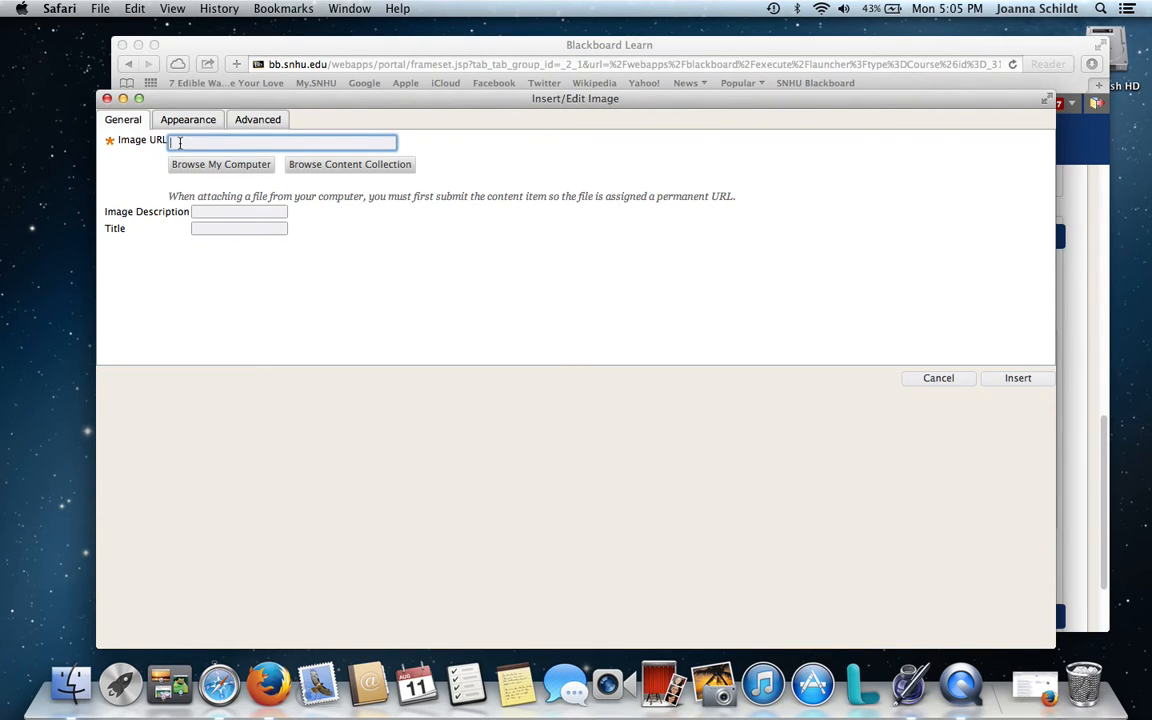
{"action": "left_click", "coordinate": [220, 164]}
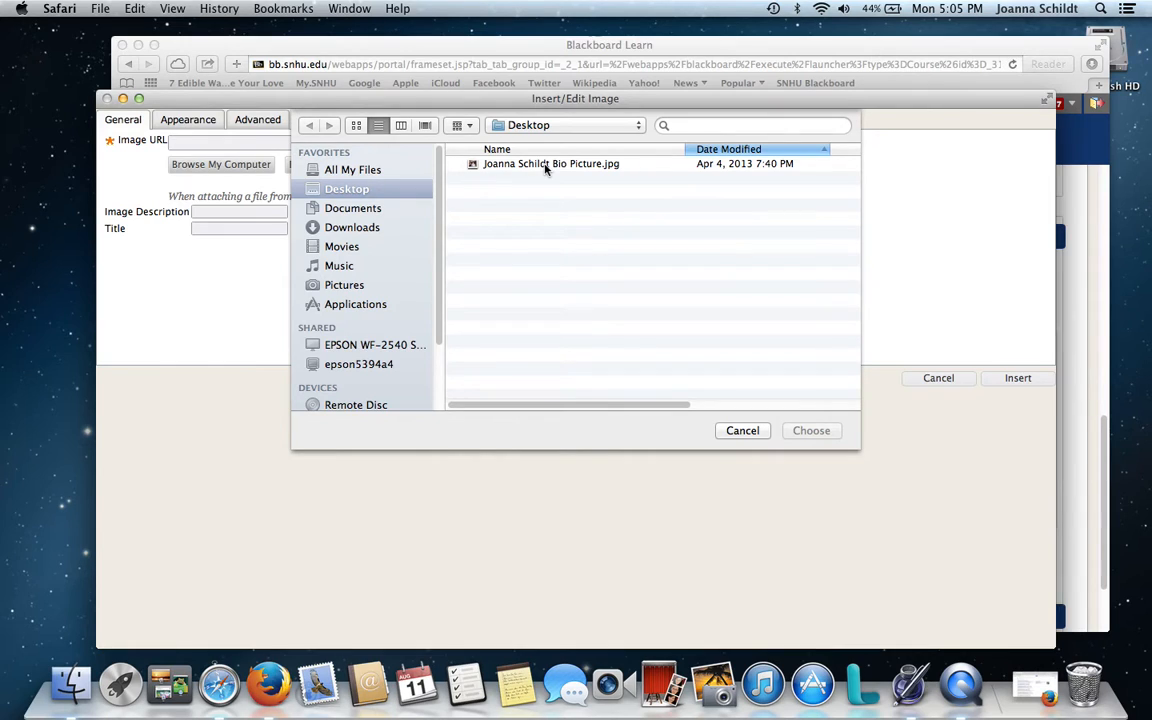
{"action": "left_click", "coordinate": [550, 164]}
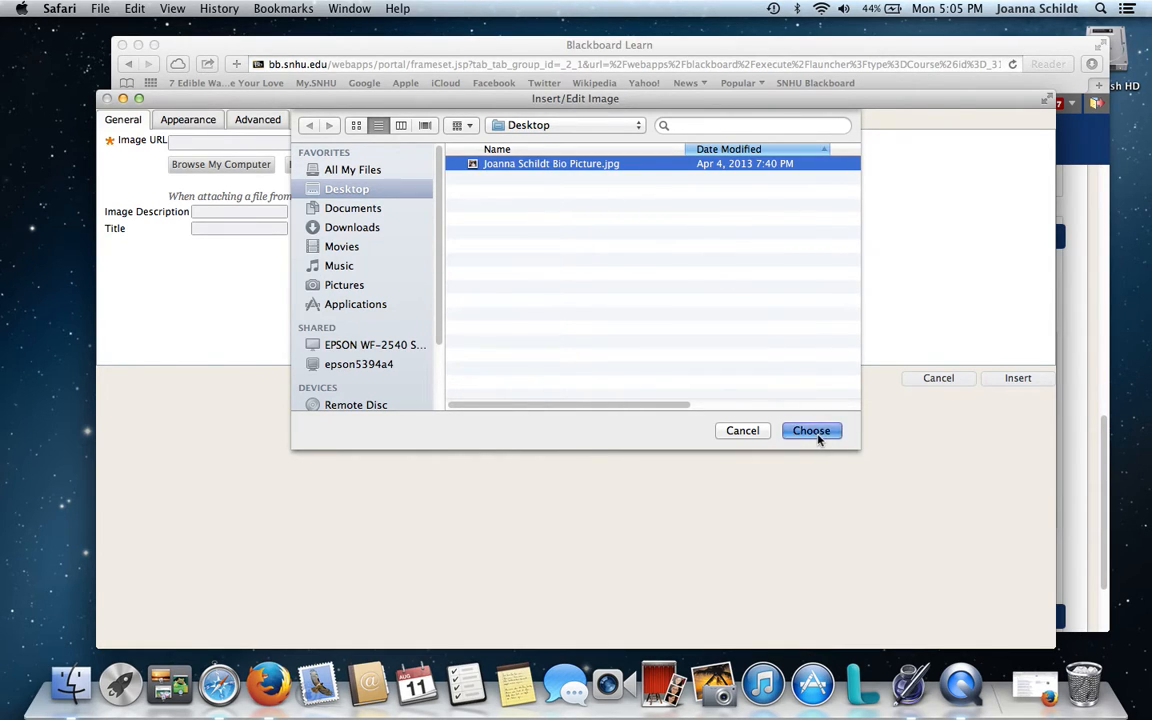
{"action": "left_click", "coordinate": [812, 430]}
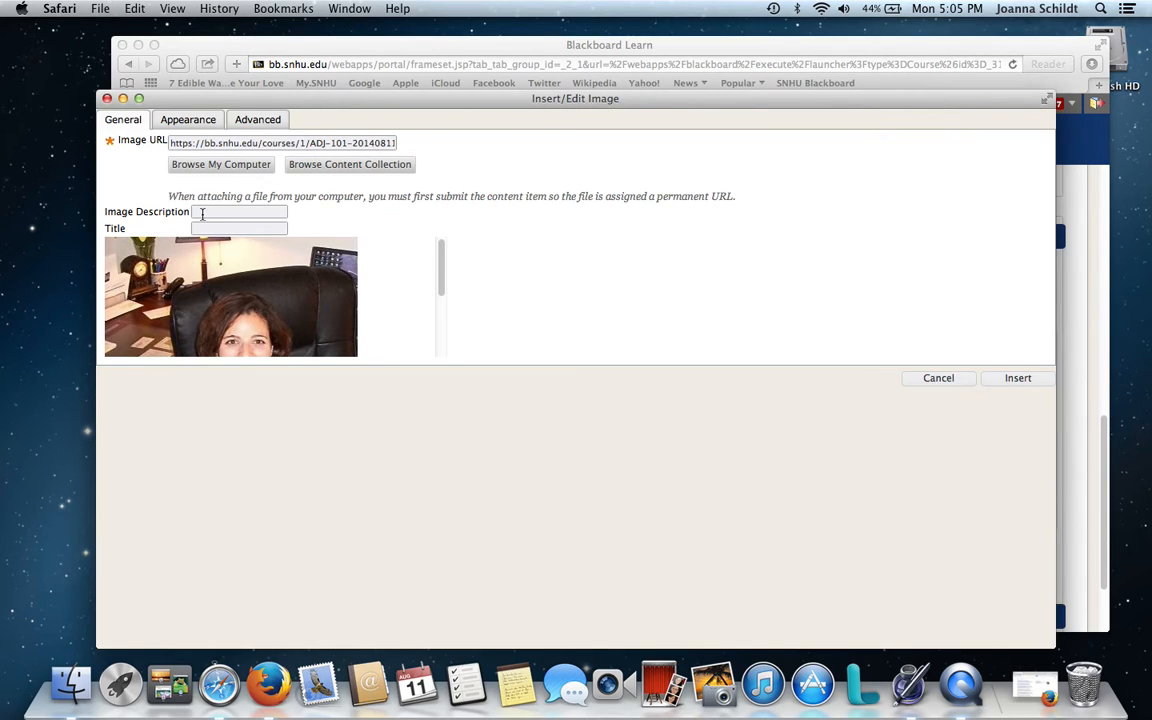
- Describe the image as "Joanna's picture" and insert it into the reply message
{"action": "left_click", "coordinate": [238, 212]}
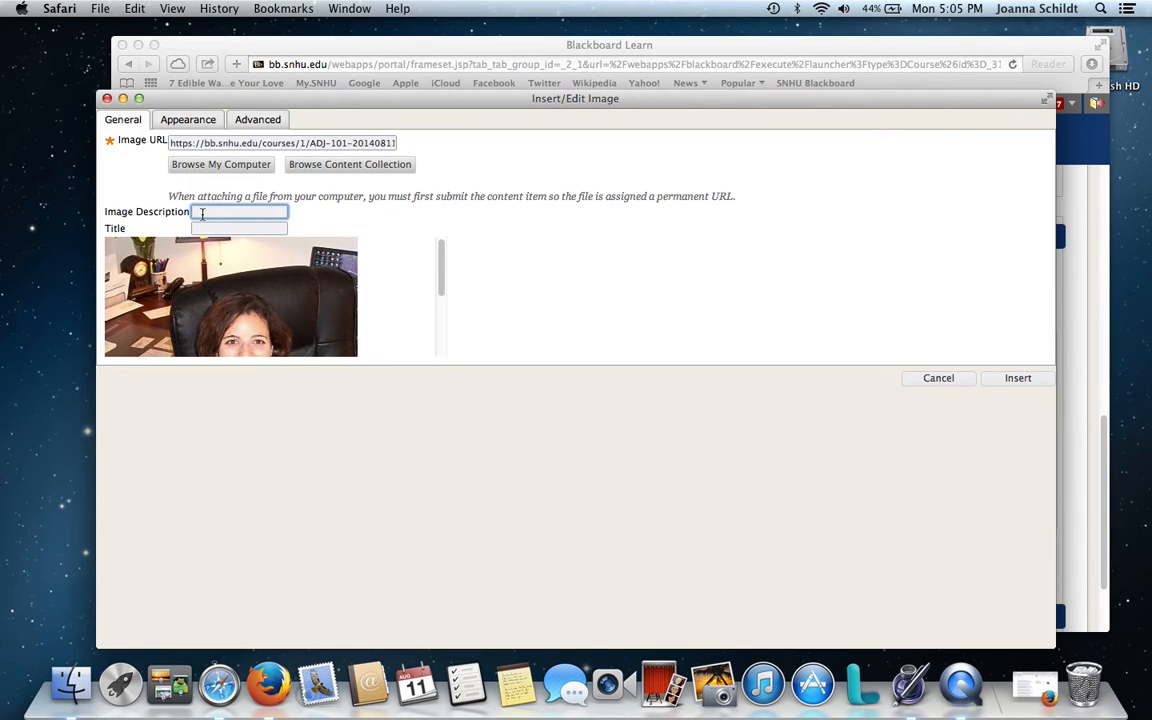
{"action": "type", "text": "jo"}
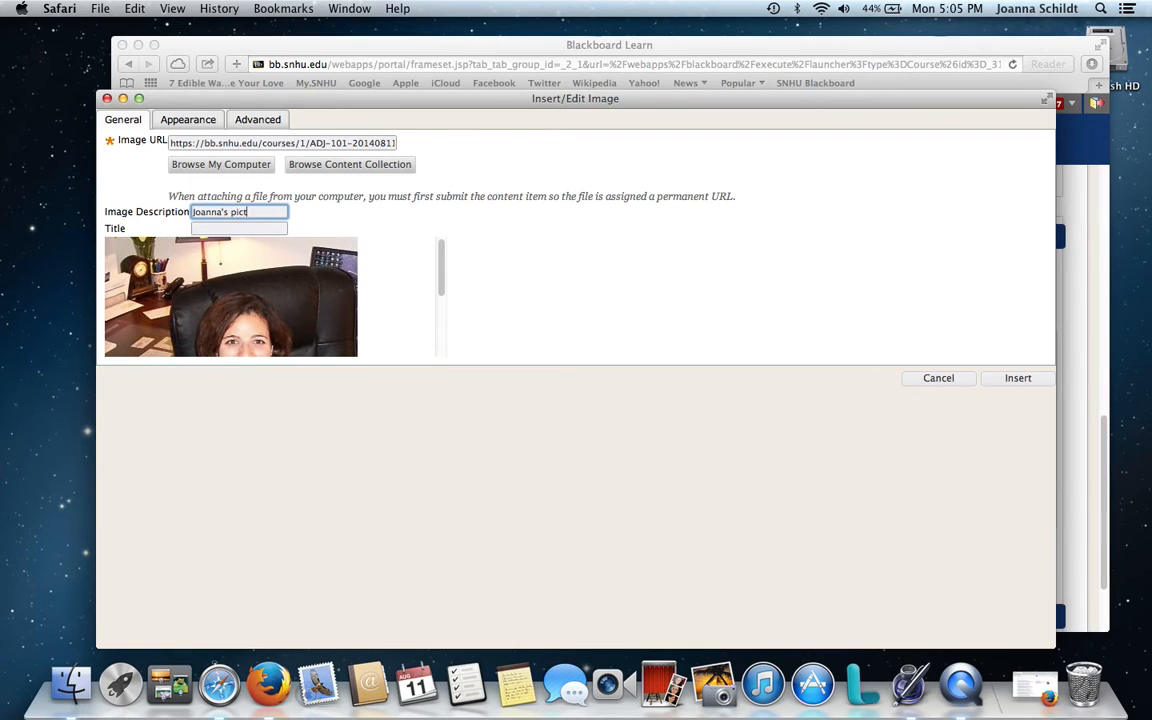
{"action": "type", "text": "ure"}
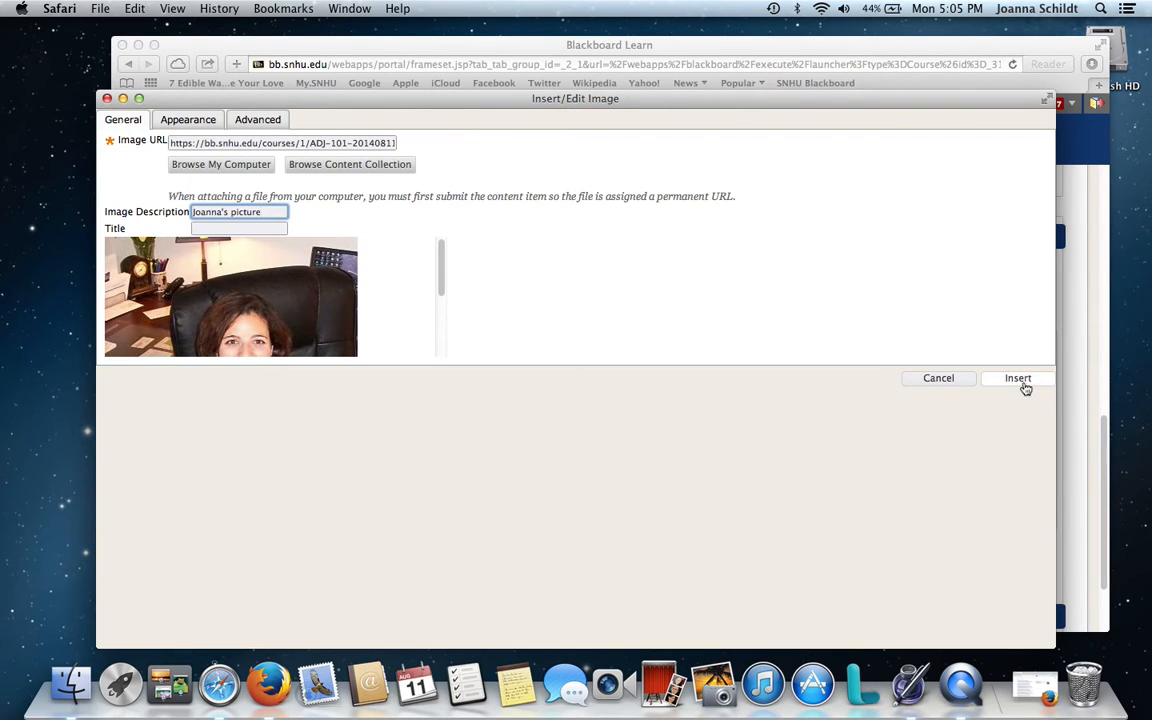
{"action": "left_click", "coordinate": [1016, 378]}
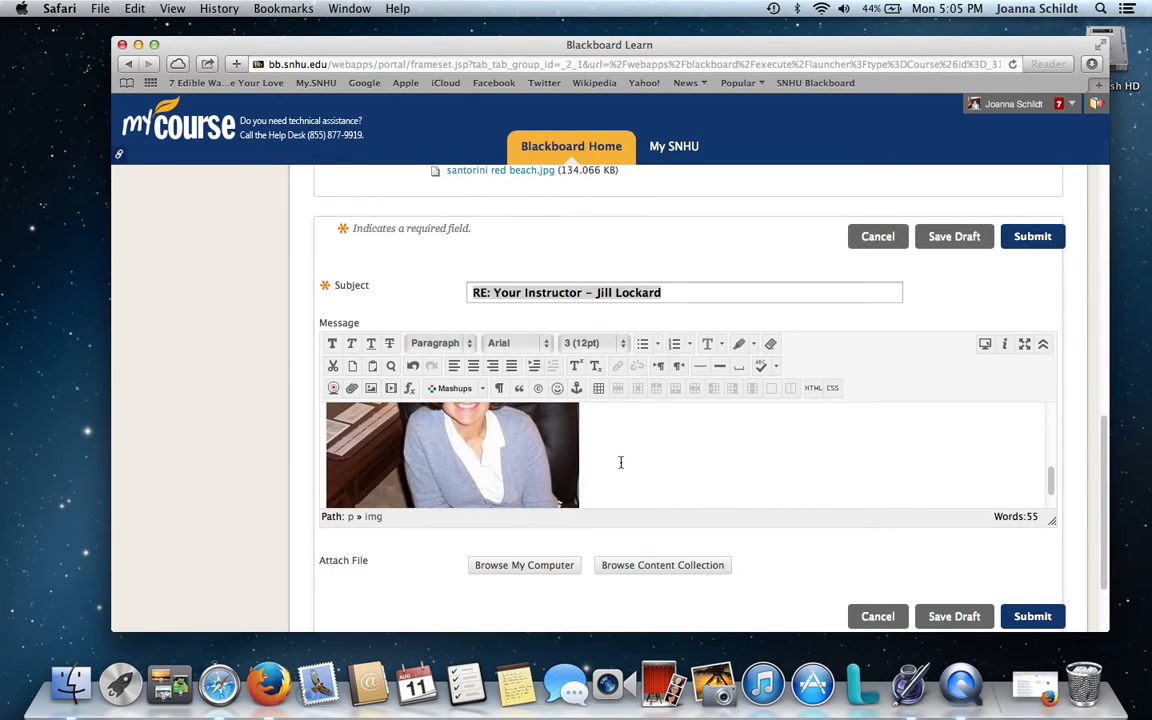
- Select the embedded photo and drag its resize handles inward twice to make it small
{"action": "scroll", "scroll_direction": "down", "scroll_amount": 3}
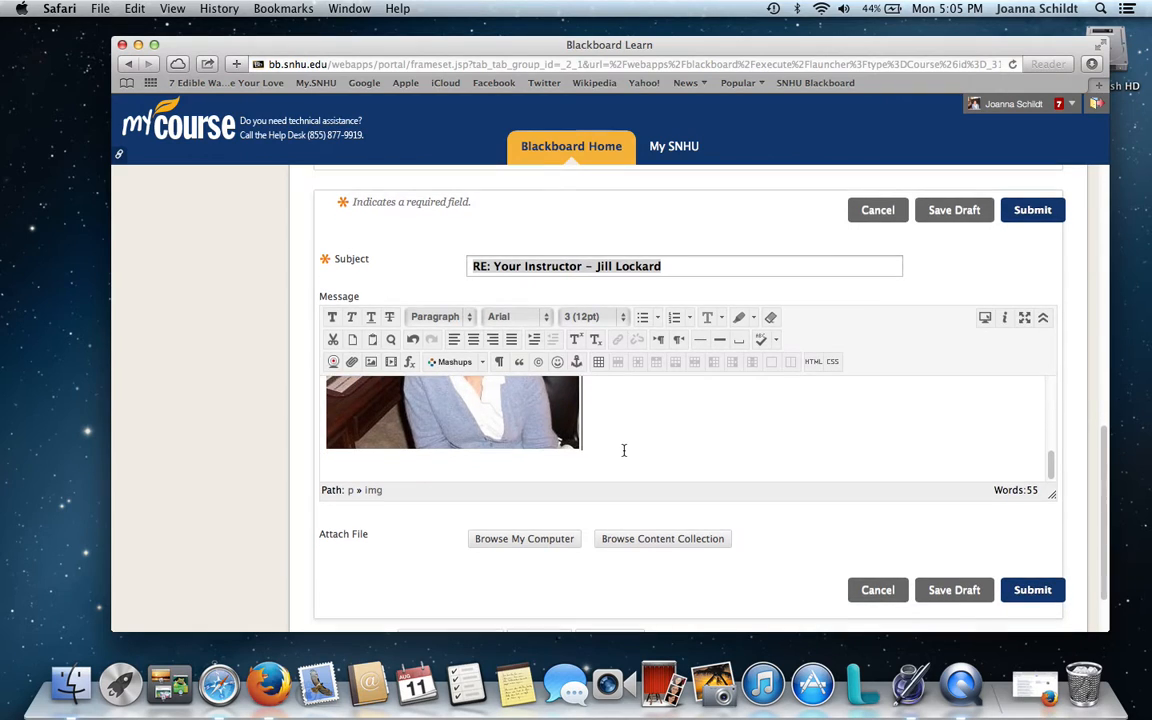
{"action": "left_click", "coordinate": [452, 412]}
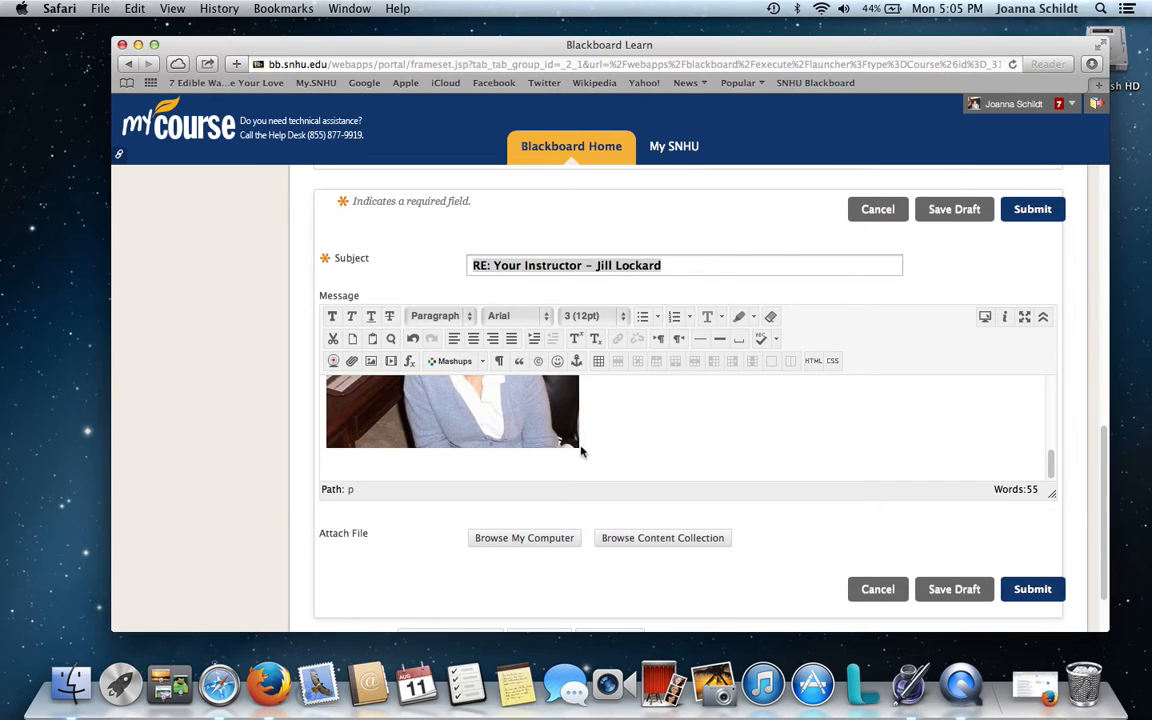
{"action": "left_click", "coordinate": [452, 410]}
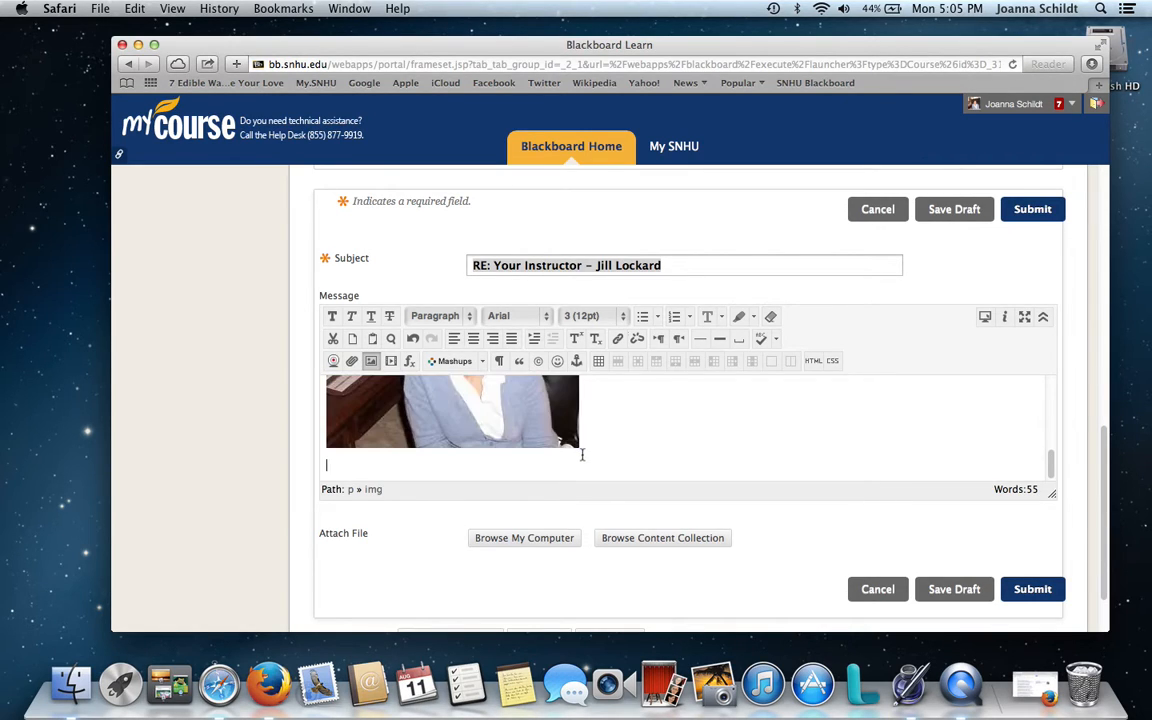
{"action": "left_click", "coordinate": [452, 410]}
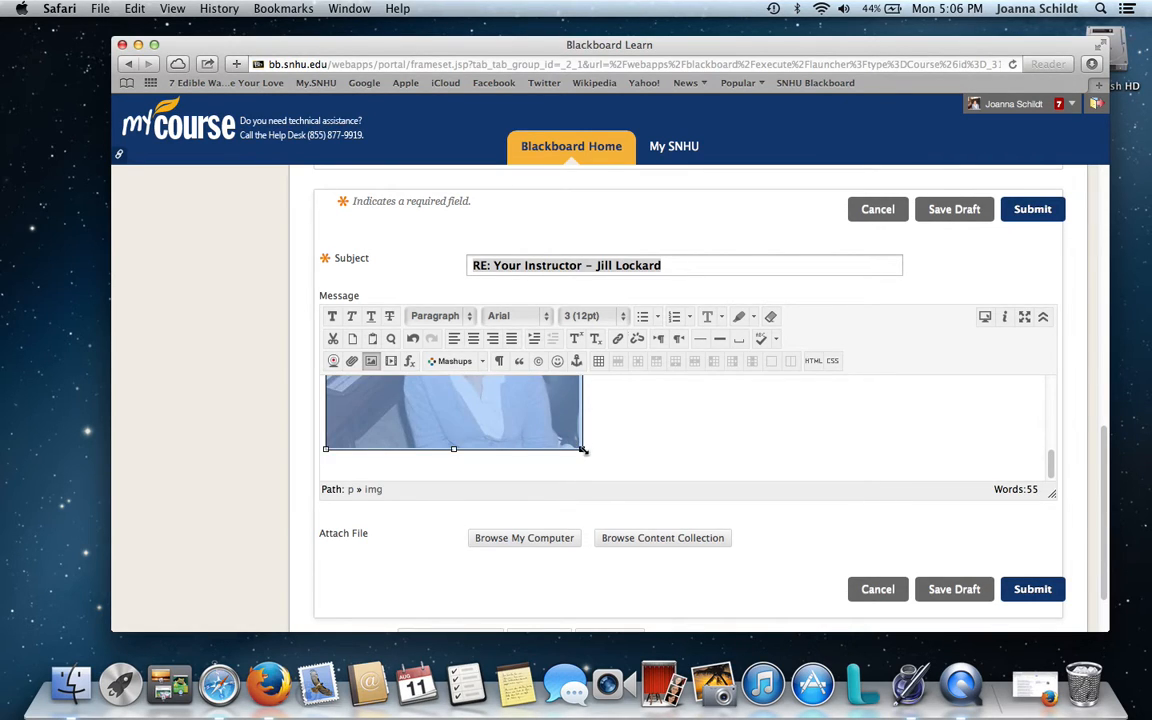
{"action": "left_click_drag", "start_coordinate": [582, 450], "coordinate": [528, 448]}
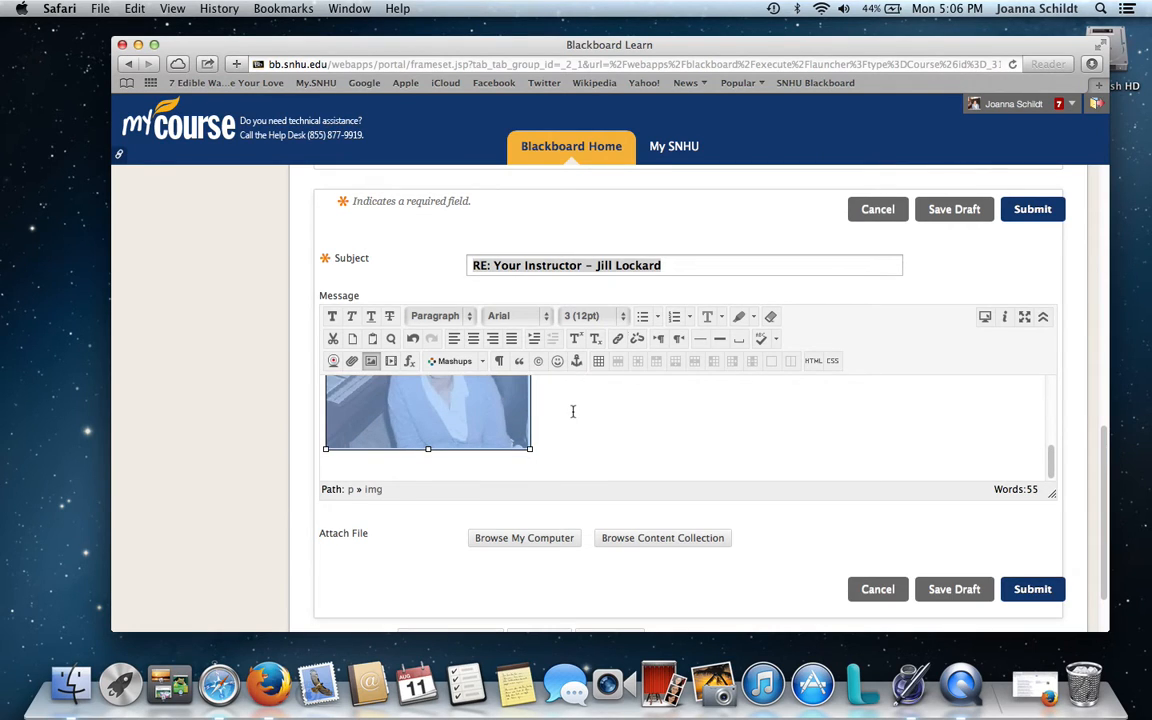
{"action": "scroll", "scroll_direction": "down", "scroll_amount": 3}
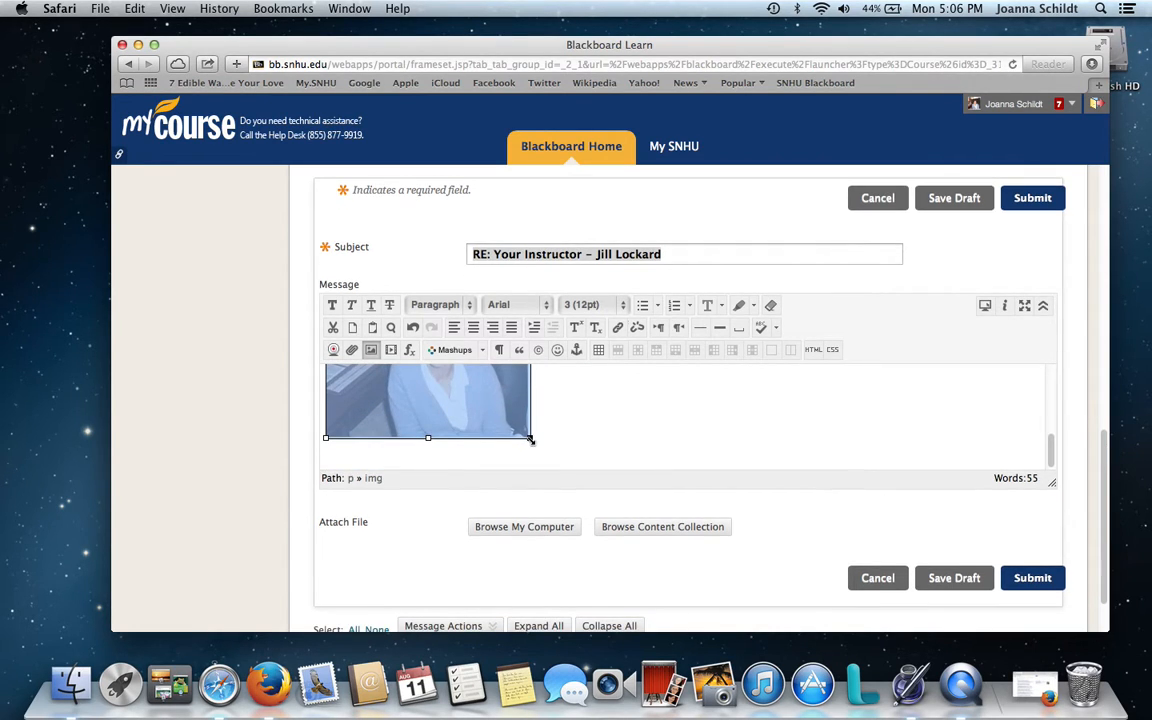
{"action": "left_click_drag", "start_coordinate": [532, 436], "coordinate": [500, 436]}
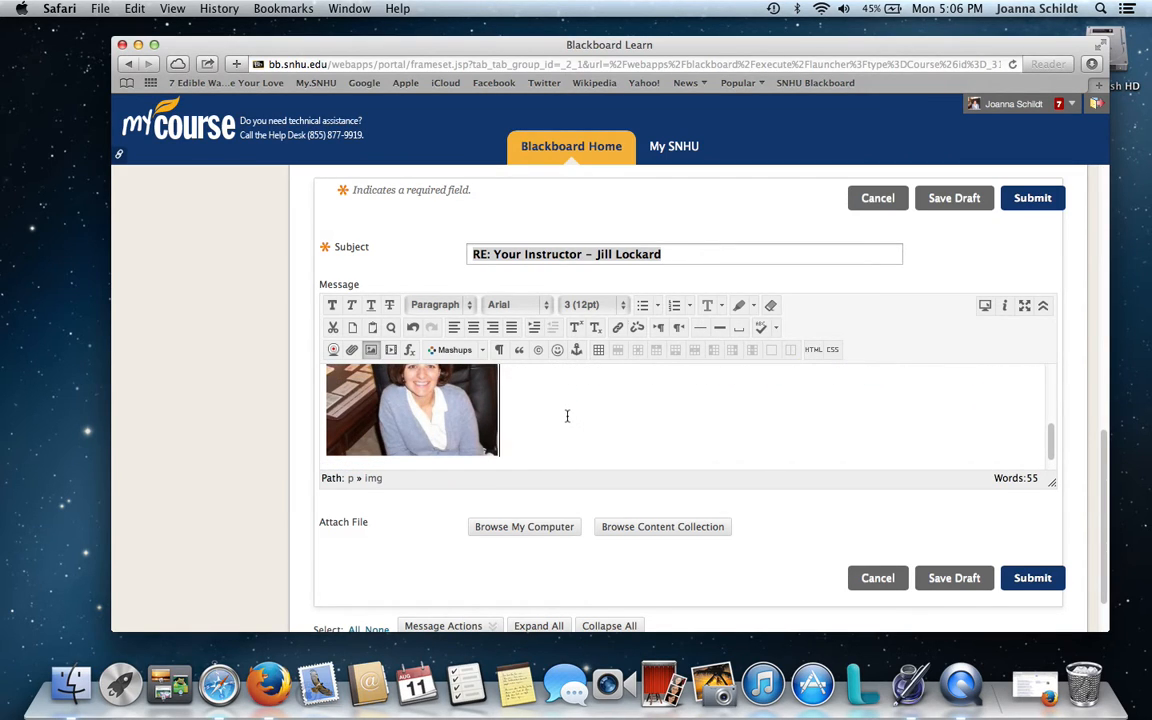
{"action": "mouse_move", "coordinate": [604, 412]}
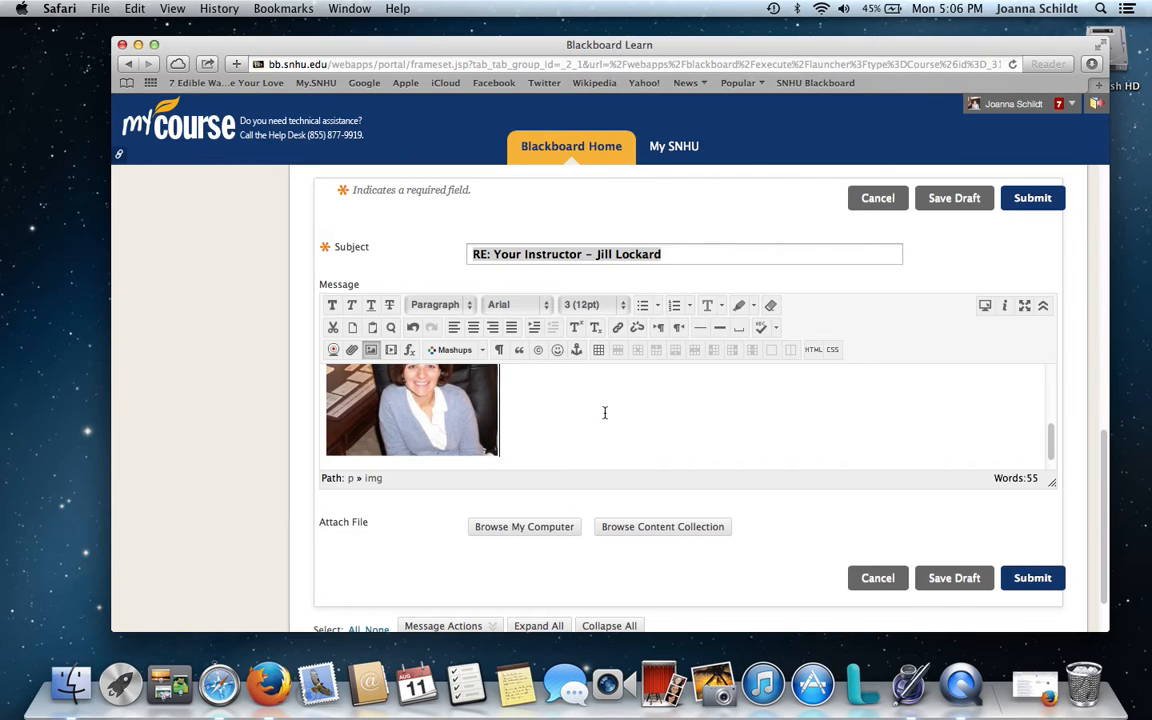
{"action": "mouse_move", "coordinate": [518, 416]}
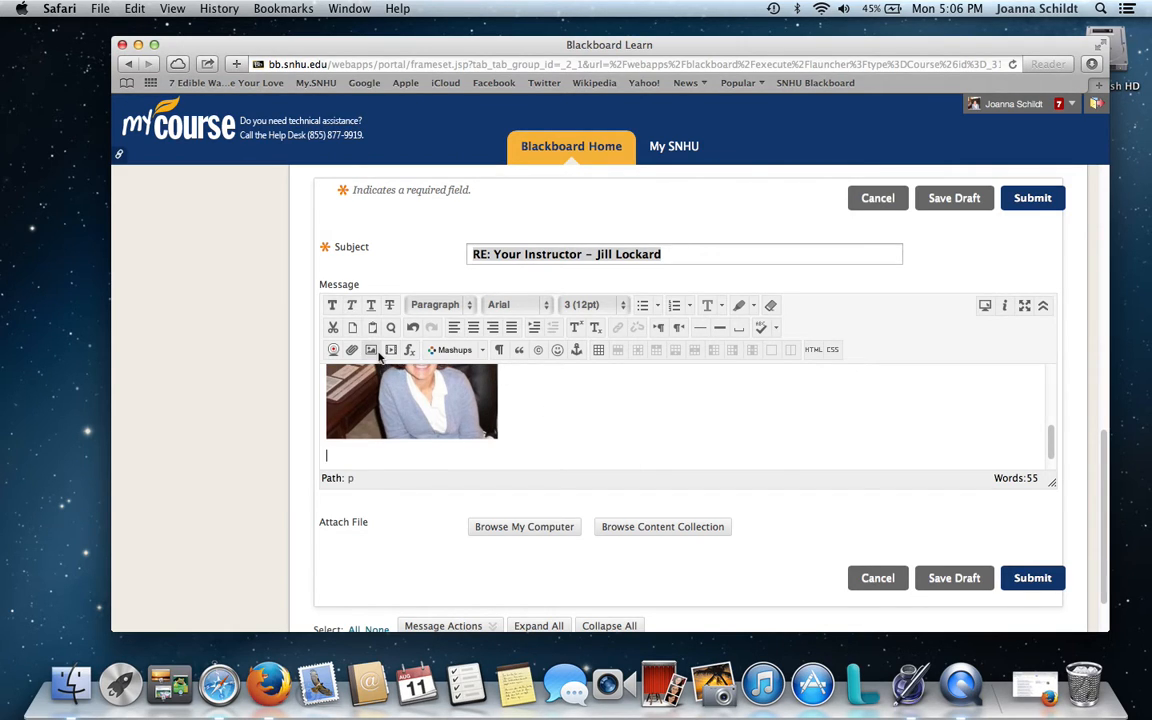
{"action": "left_click", "coordinate": [370, 348]}
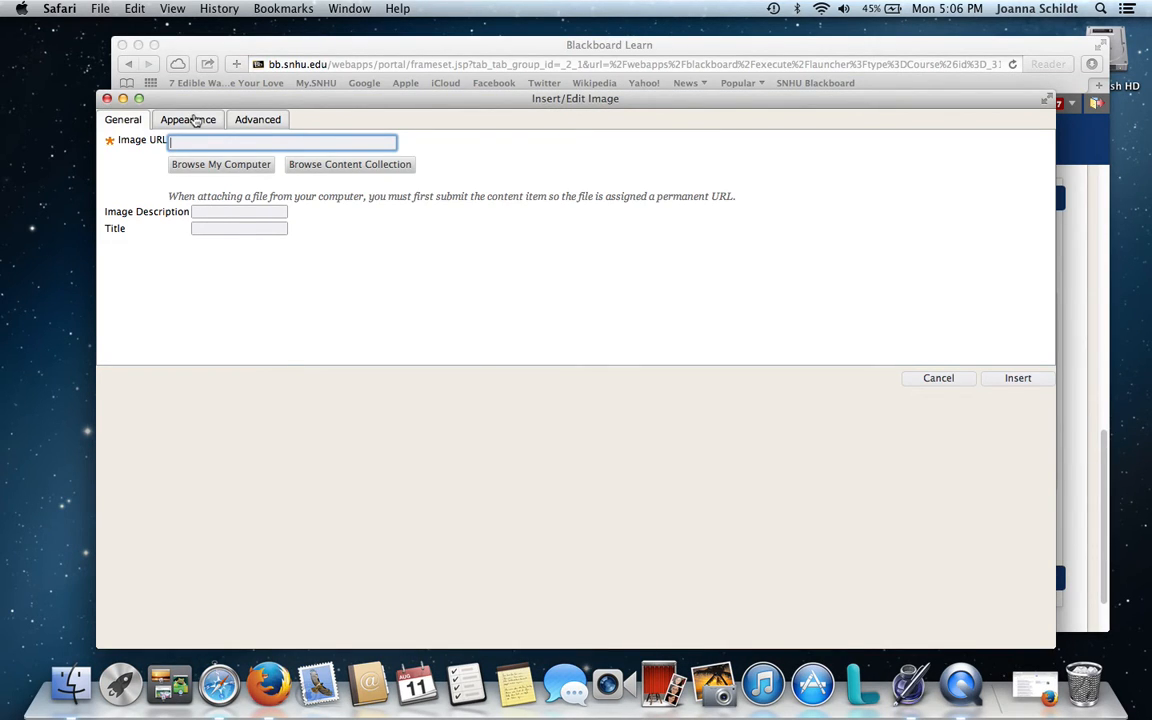
- Show the image's Appearance settings with alignment, dimension and spacing fields
{"action": "left_click", "coordinate": [188, 120]}
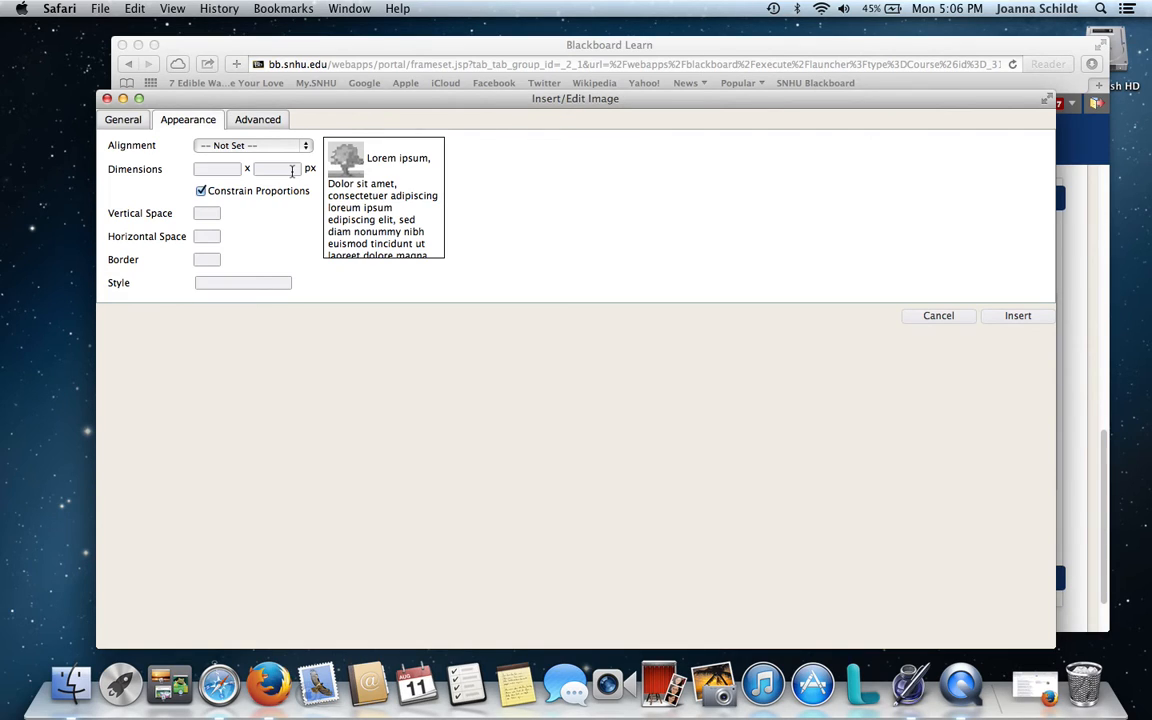
{"action": "mouse_move", "coordinate": [220, 180]}
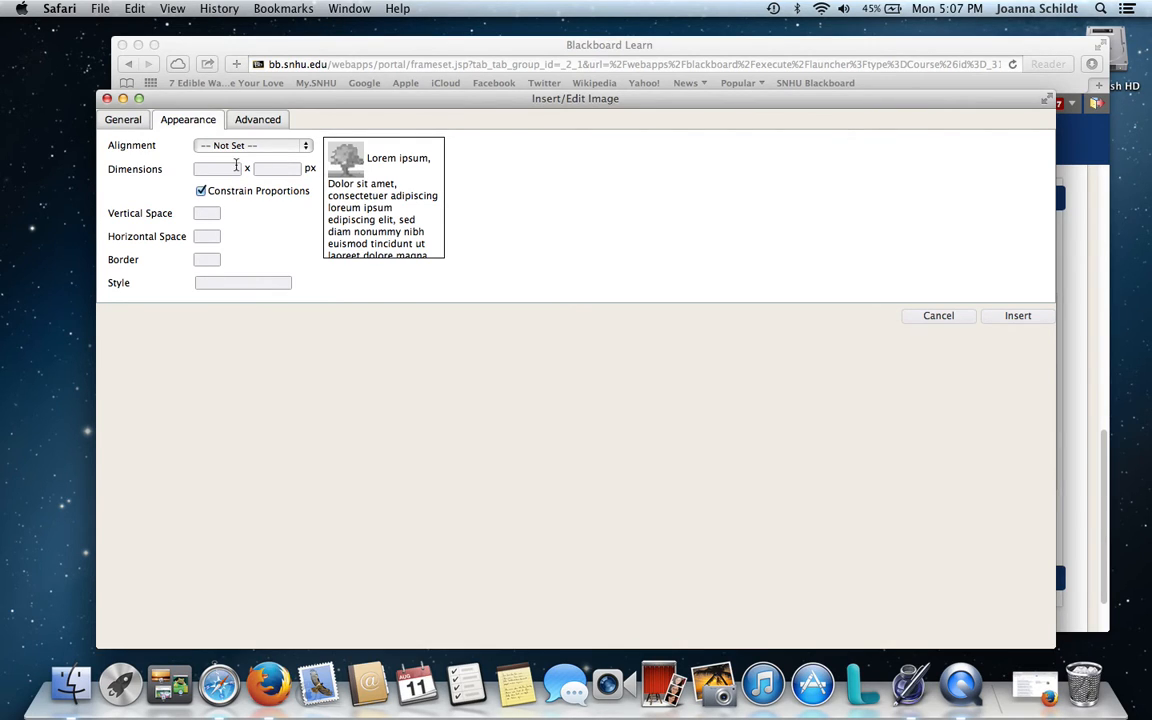
{"action": "mouse_move", "coordinate": [236, 170]}
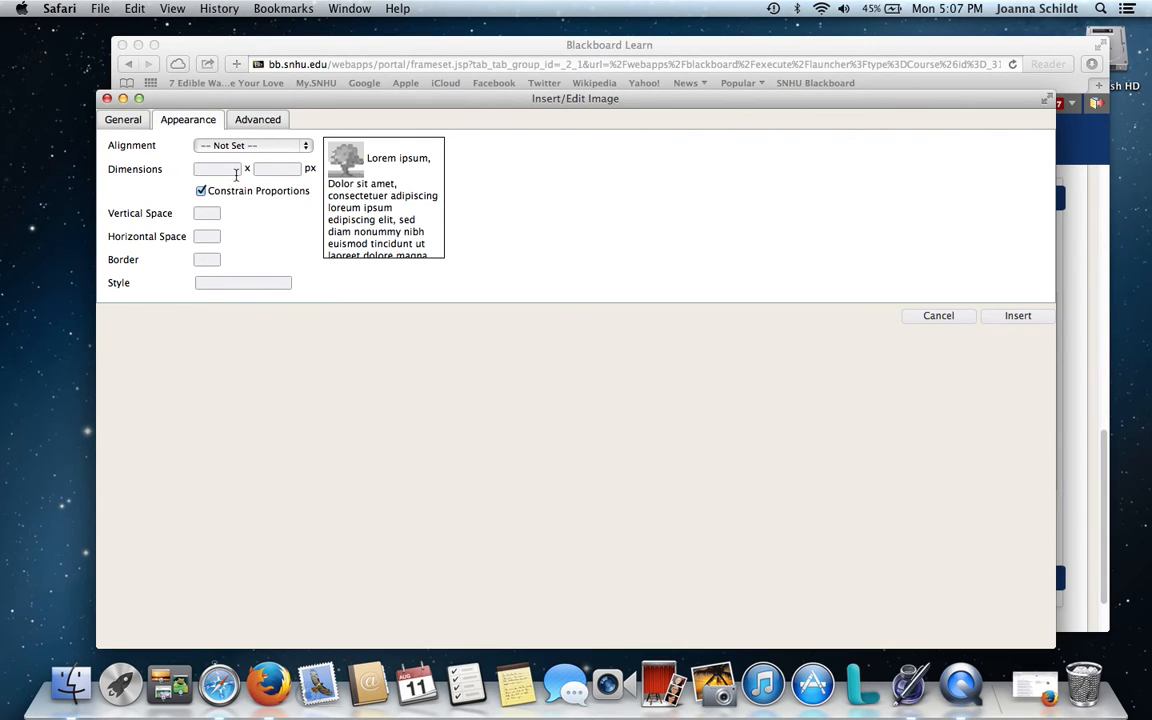
{"action": "mouse_move", "coordinate": [230, 184]}
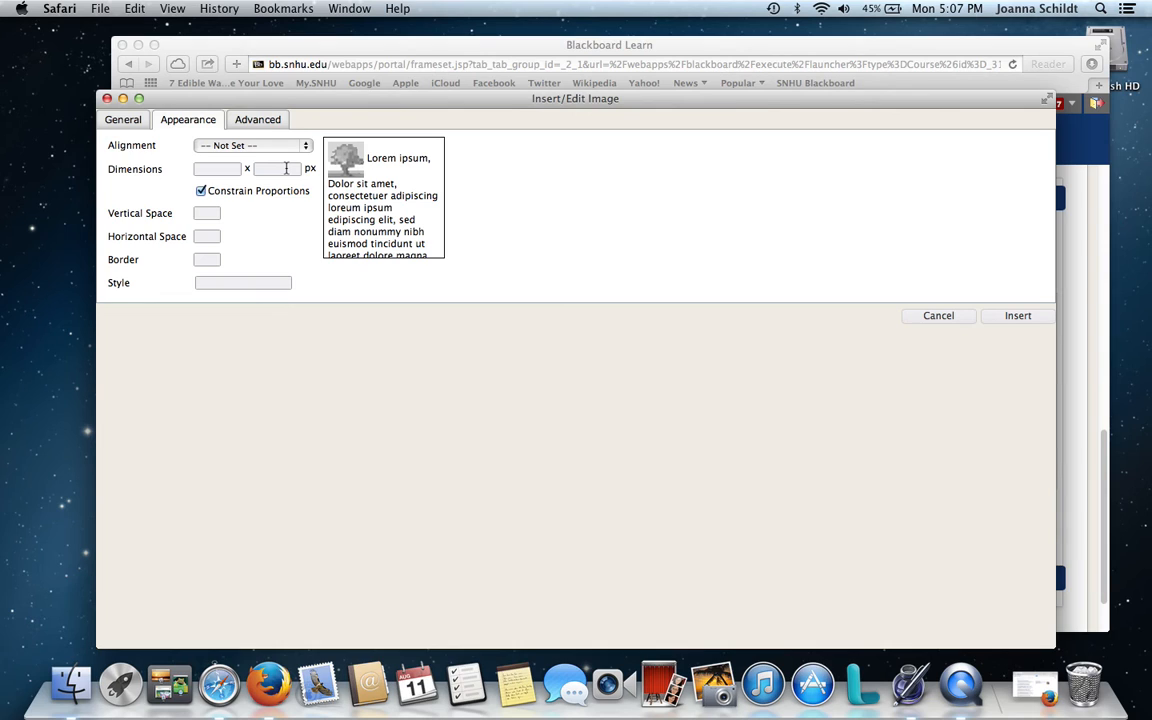
- Cancel the image dialog and select the photo in the message for deletion
{"action": "left_click", "coordinate": [938, 316]}
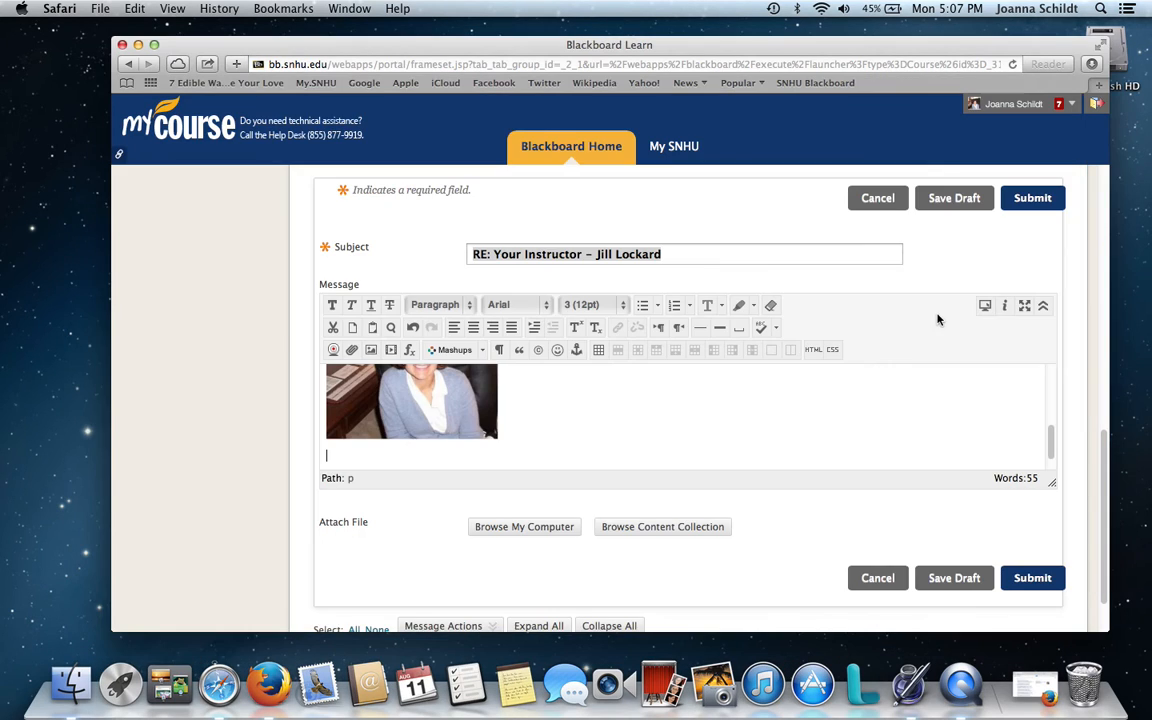
{"action": "mouse_move", "coordinate": [436, 448]}
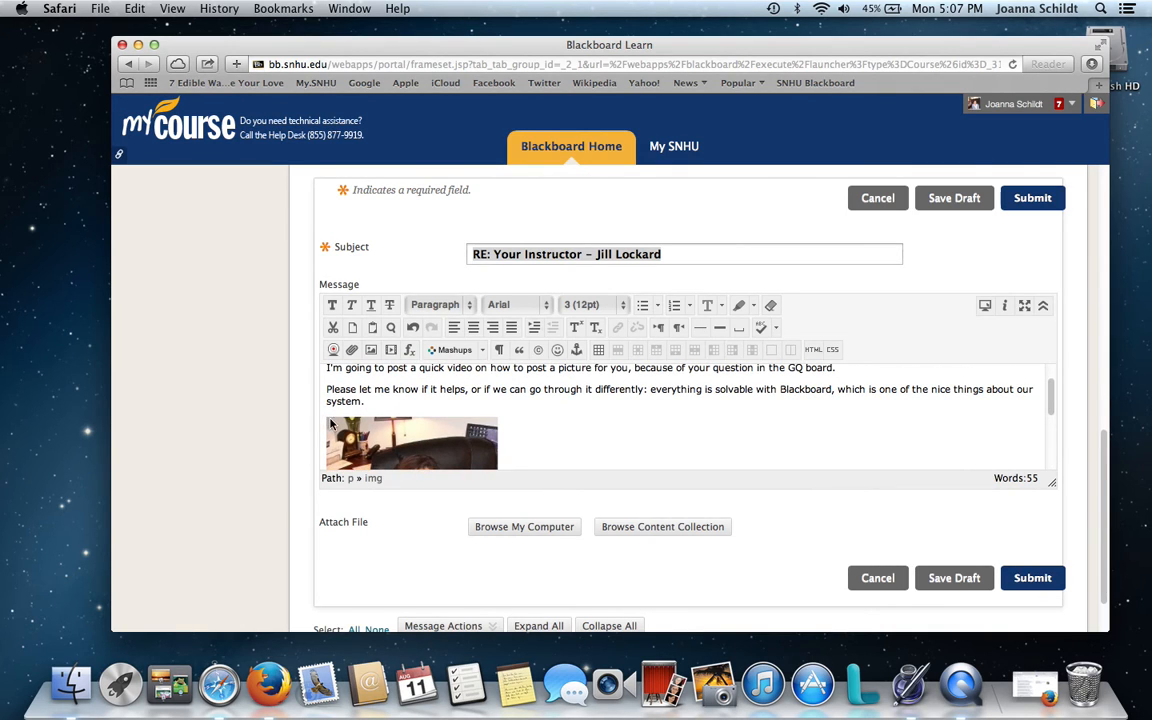
{"action": "left_click", "coordinate": [410, 444]}
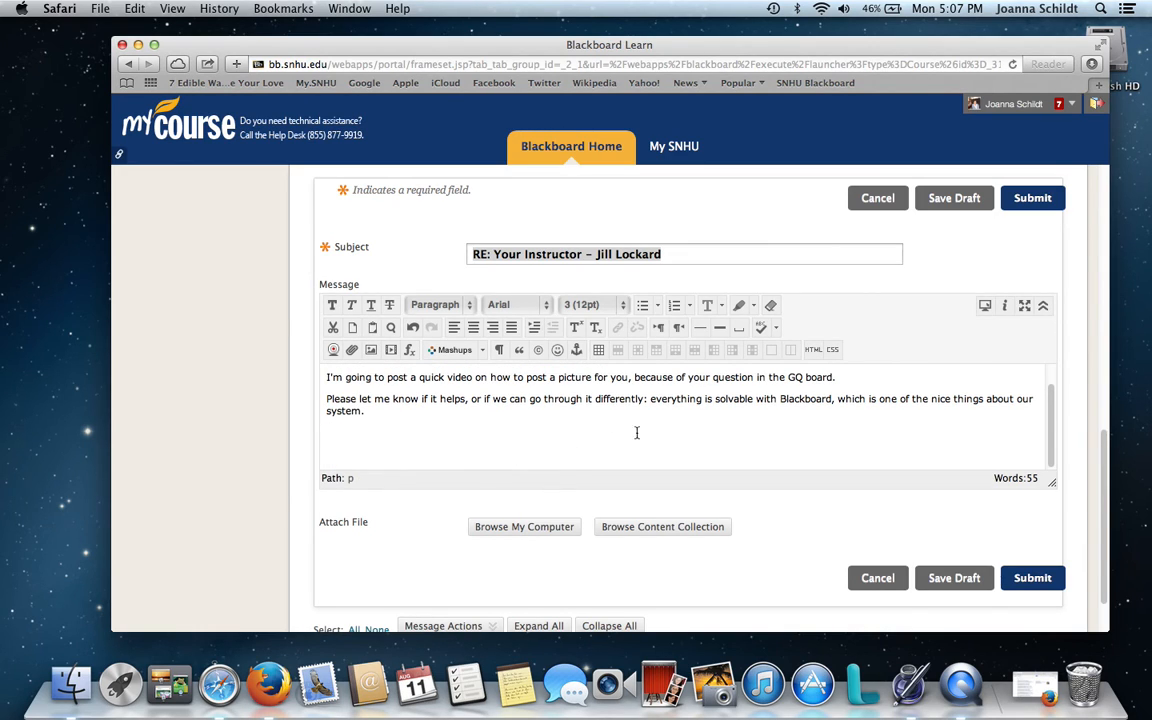
{"action": "mouse_move", "coordinate": [704, 432]}
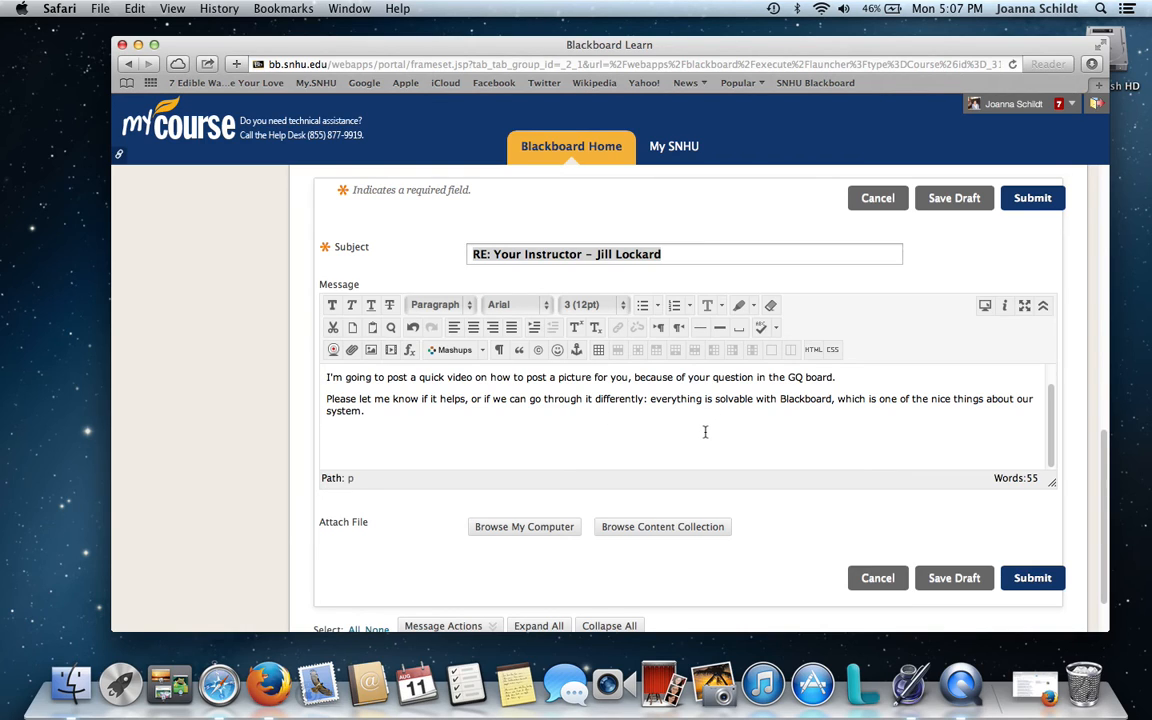
{"action": "mouse_move", "coordinate": [522, 428]}
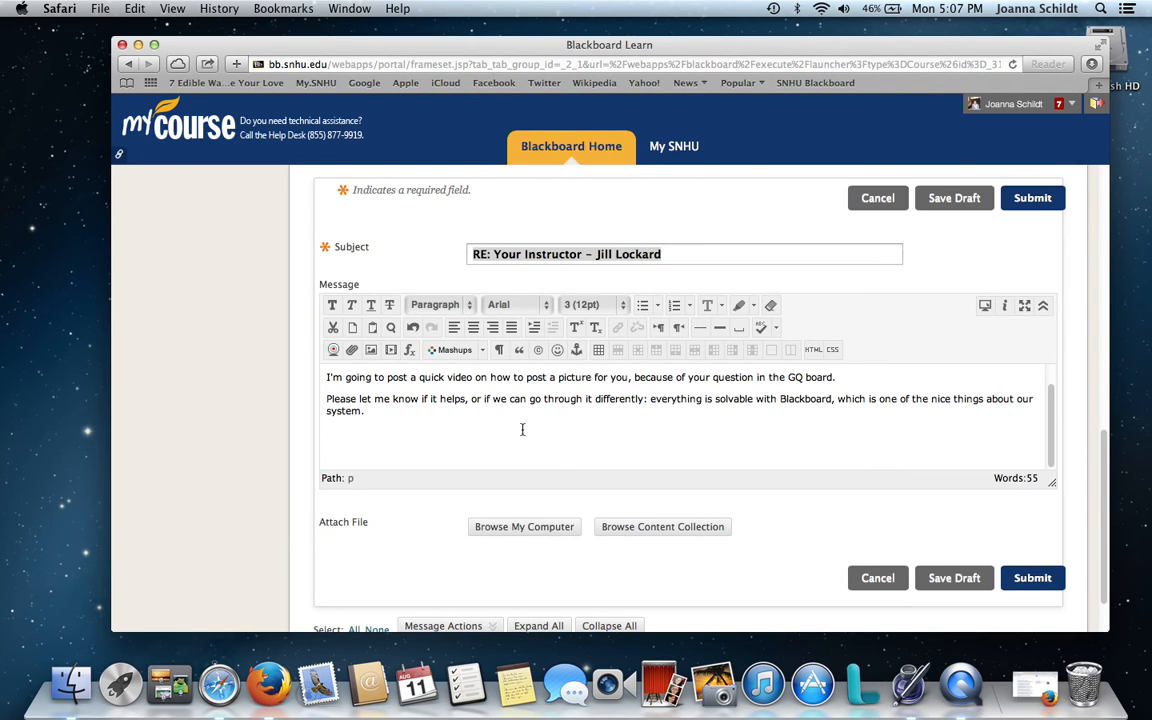